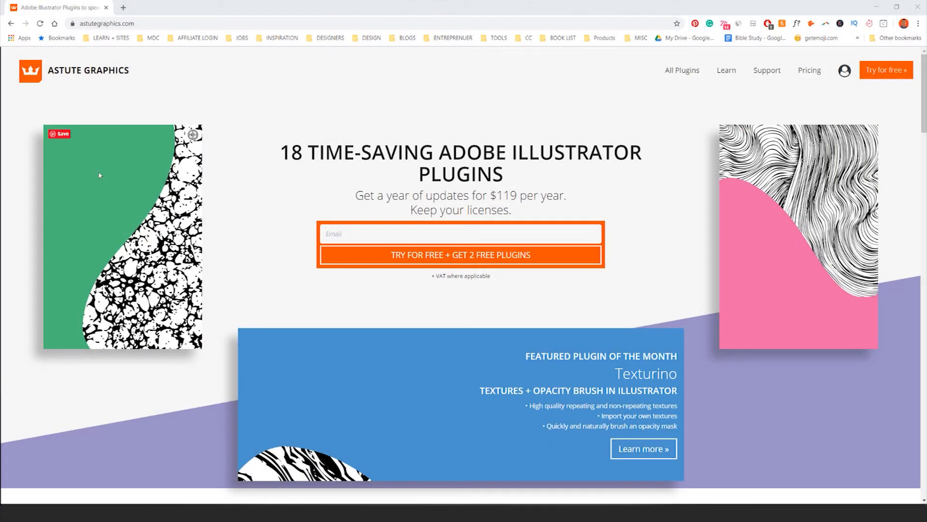
Reveal the full site address, then scroll the homepage down to the plugin tiles like WidthScribe and Texturino
click(106, 23)
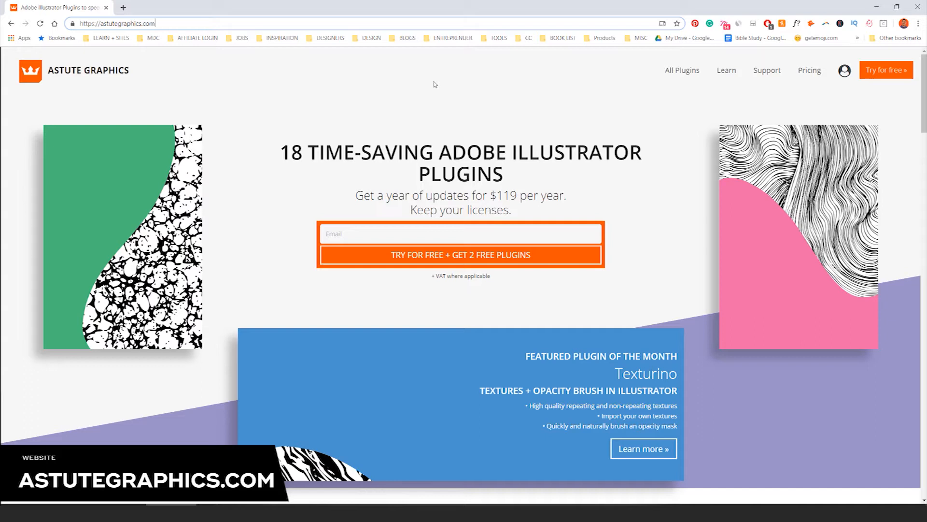
scroll(down, 3)
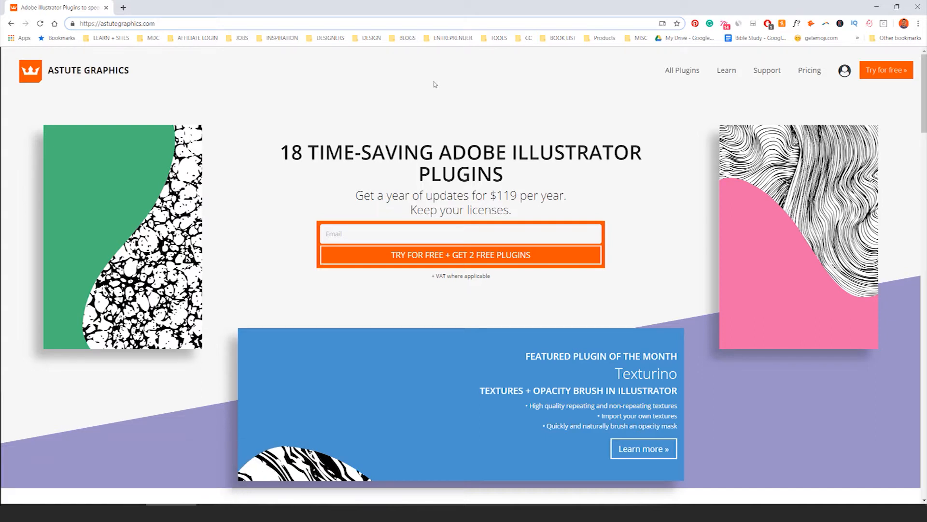
mouse_move(504, 195)
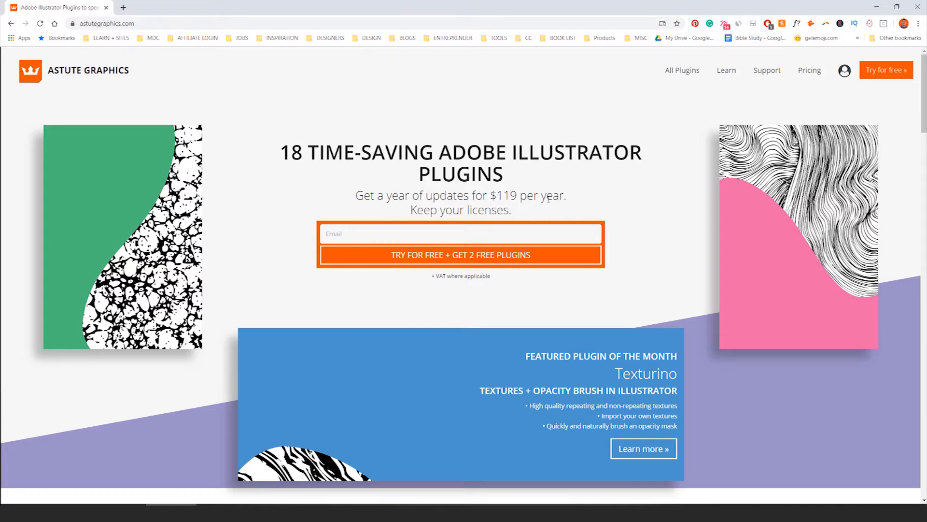
scroll(down, 3)
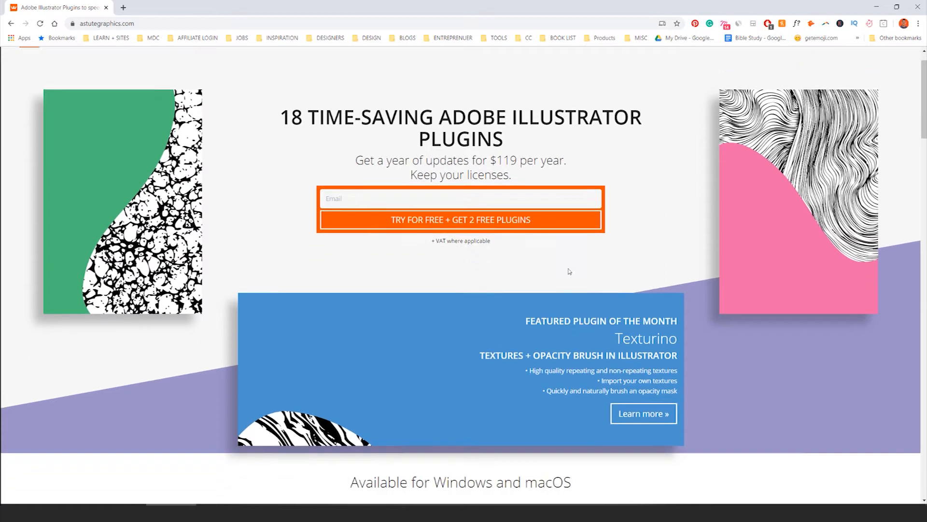
scroll(down, 3)
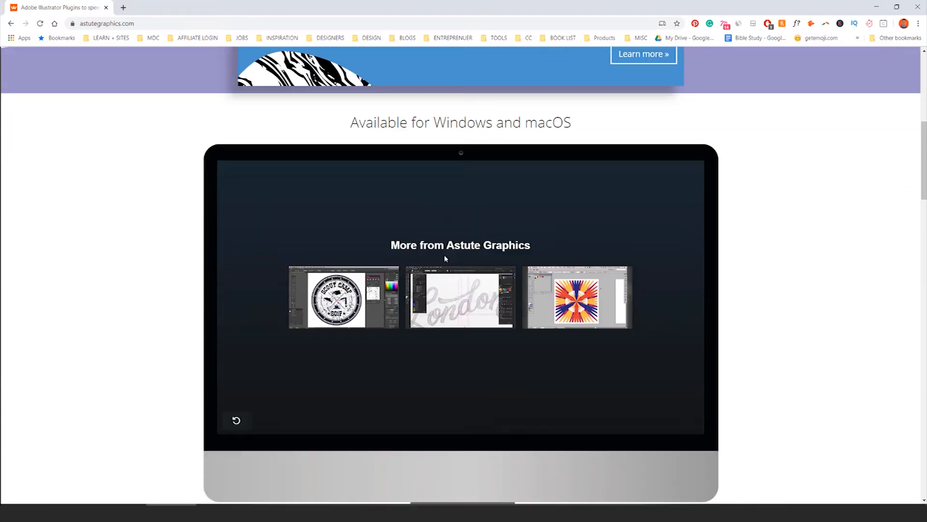
scroll(down, 3)
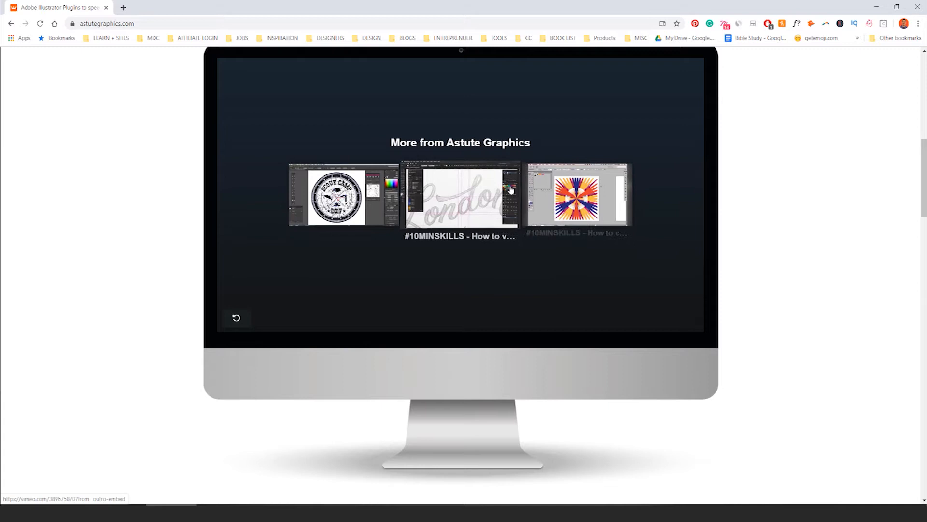
scroll(down, 3)
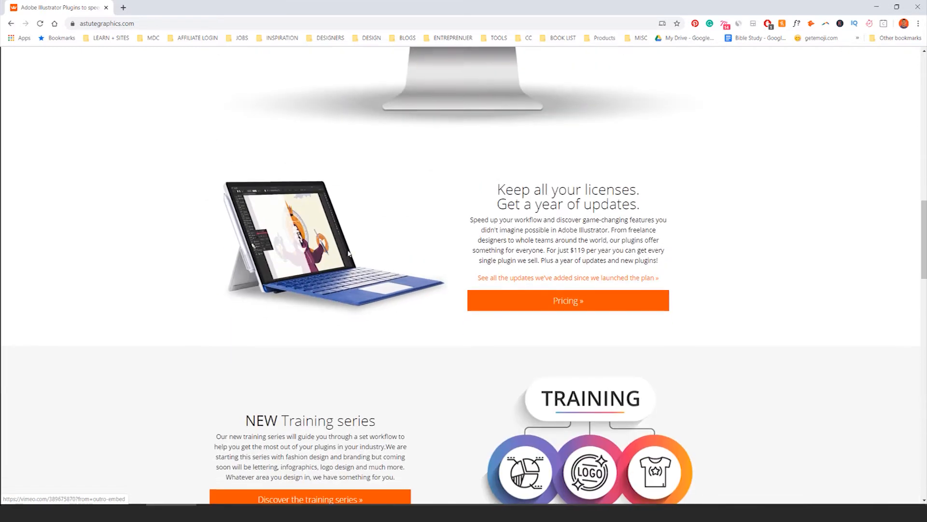
scroll(down, 3)
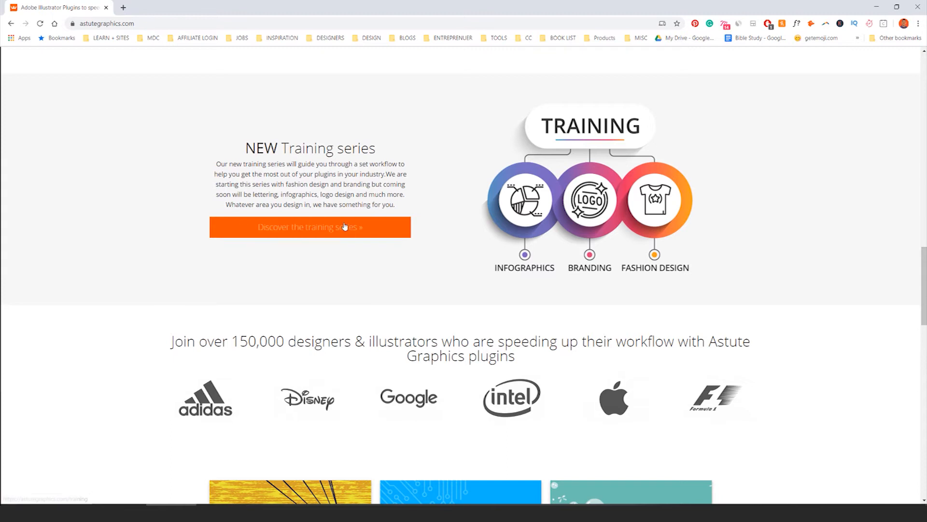
scroll(down, 3)
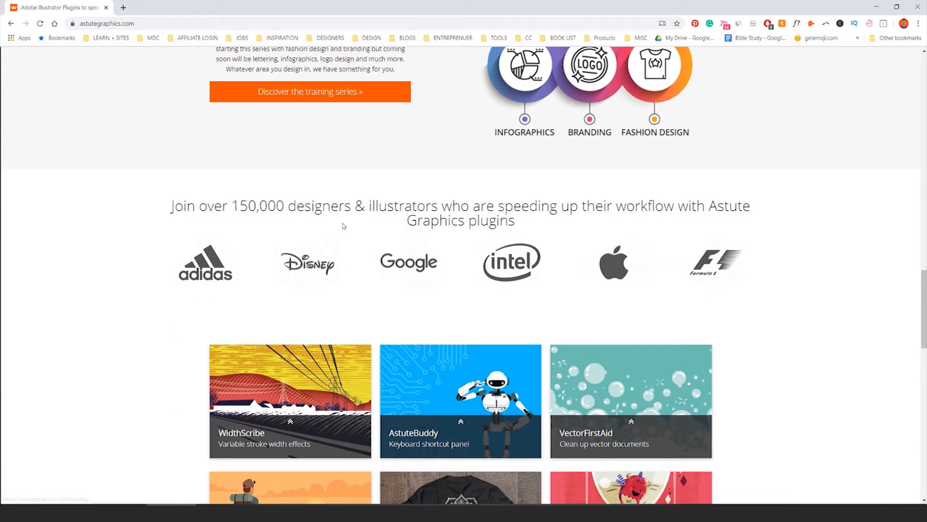
scroll(down, 3)
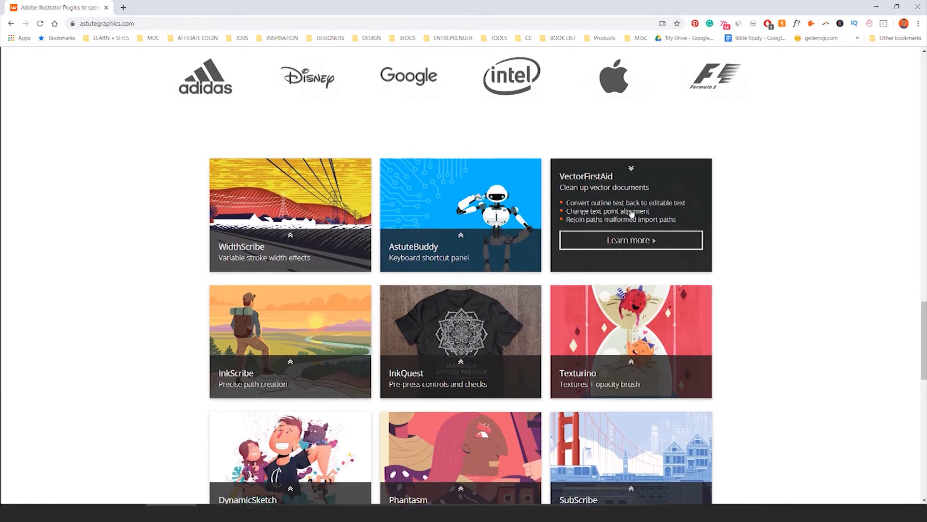
scroll(down, 3)
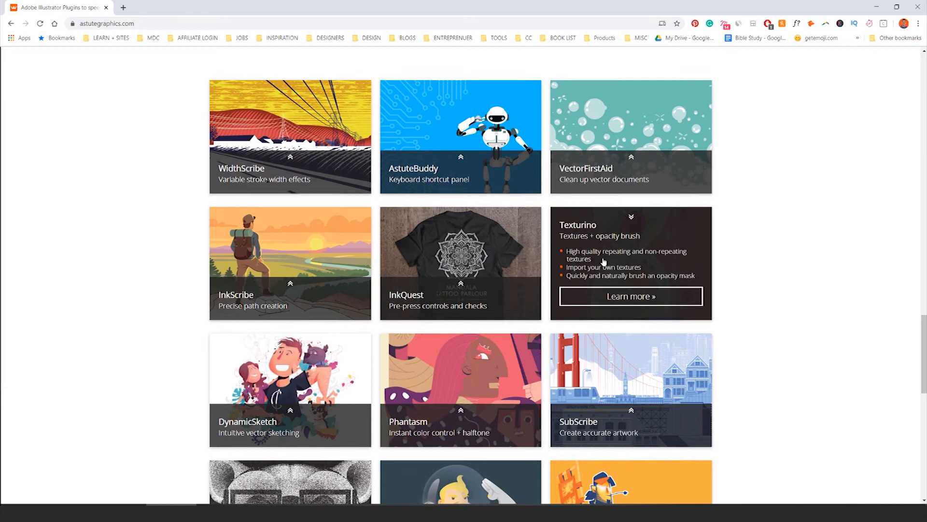
Browse the rest of the plugin grid including VectorScribe, the testimonial and footer, then head back up
scroll(down, 3)
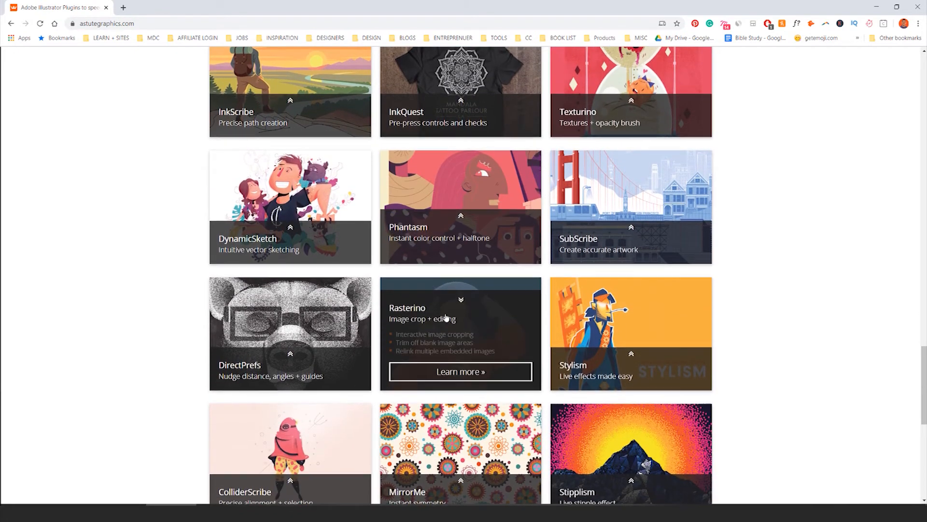
scroll(down, 3)
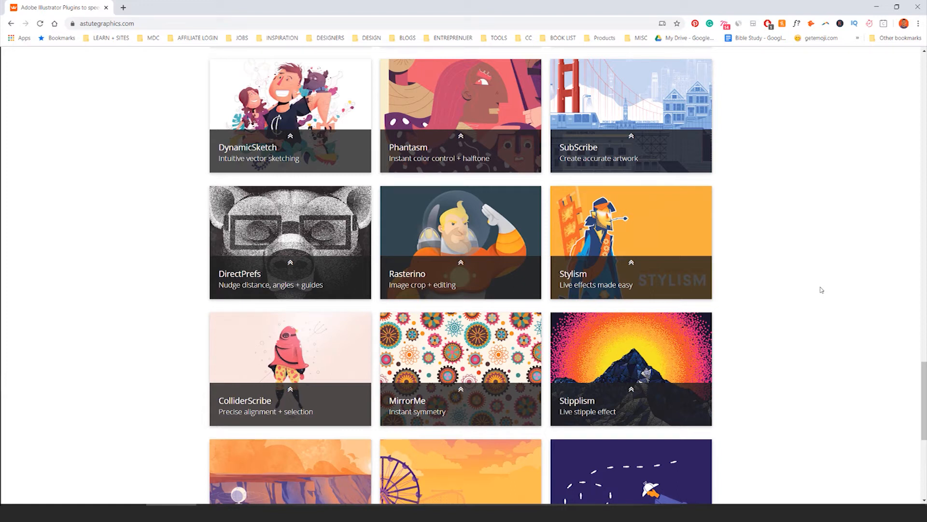
mouse_move(820, 288)
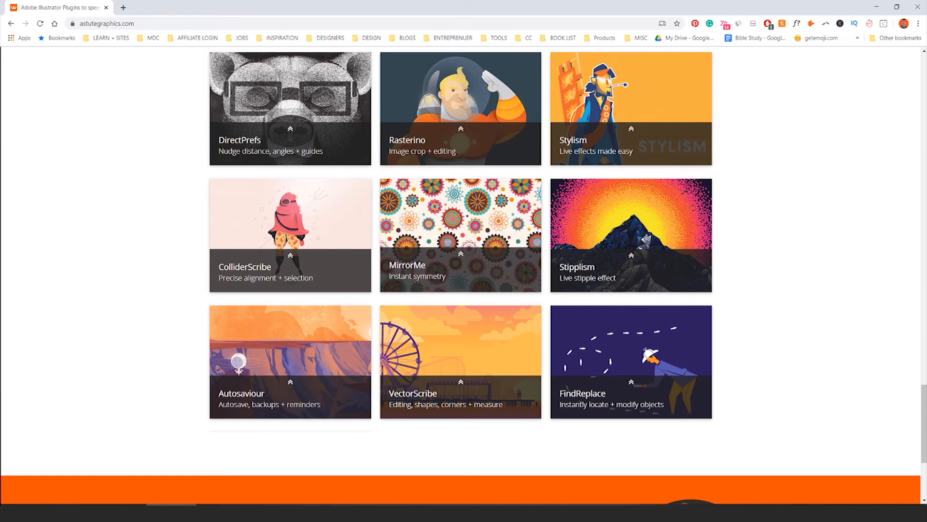
mouse_move(647, 307)
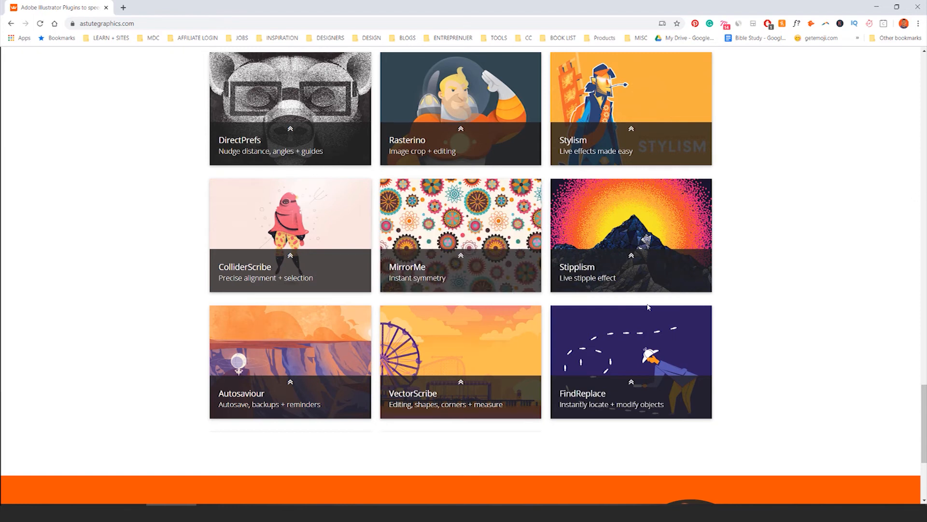
scroll(down, 3)
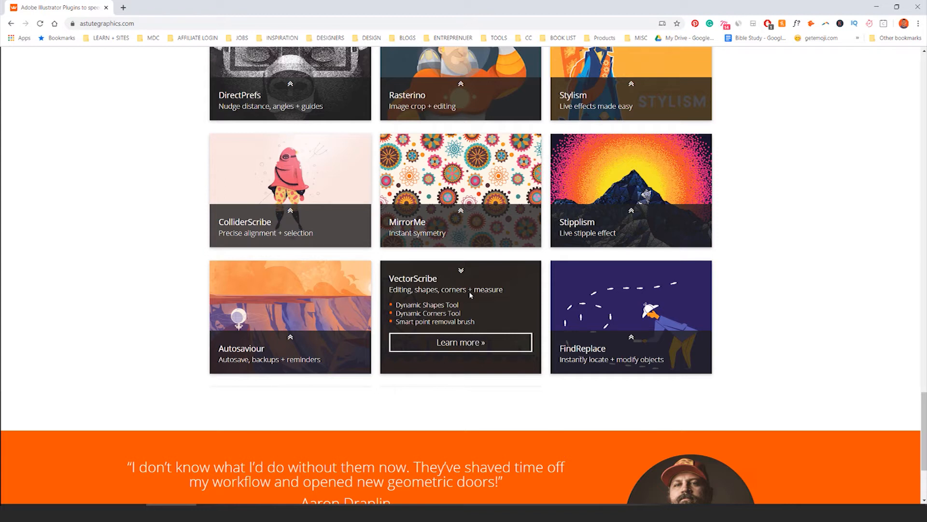
scroll(down, 3)
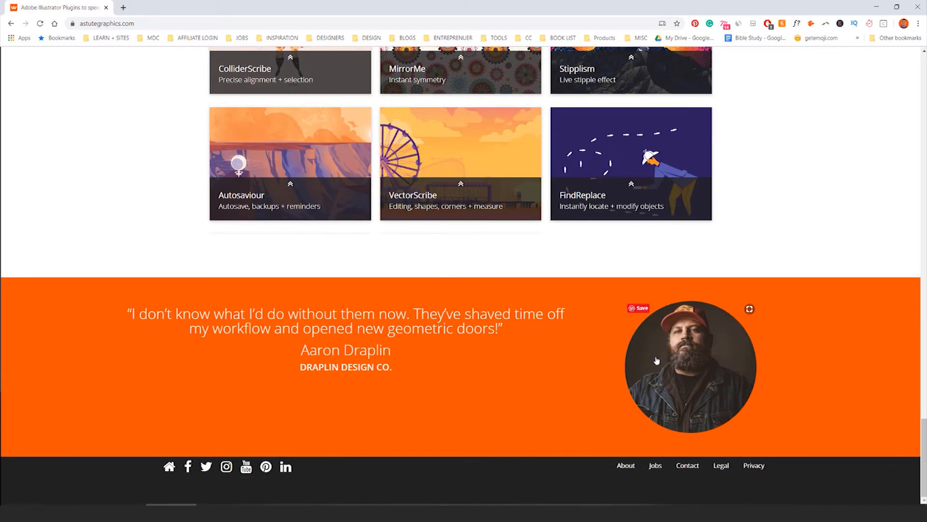
mouse_move(640, 352)
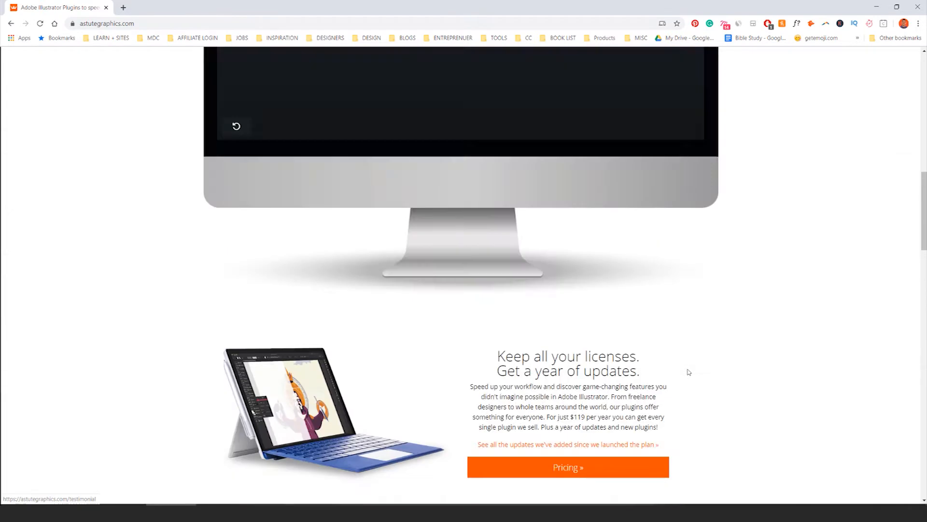
scroll(up, 3)
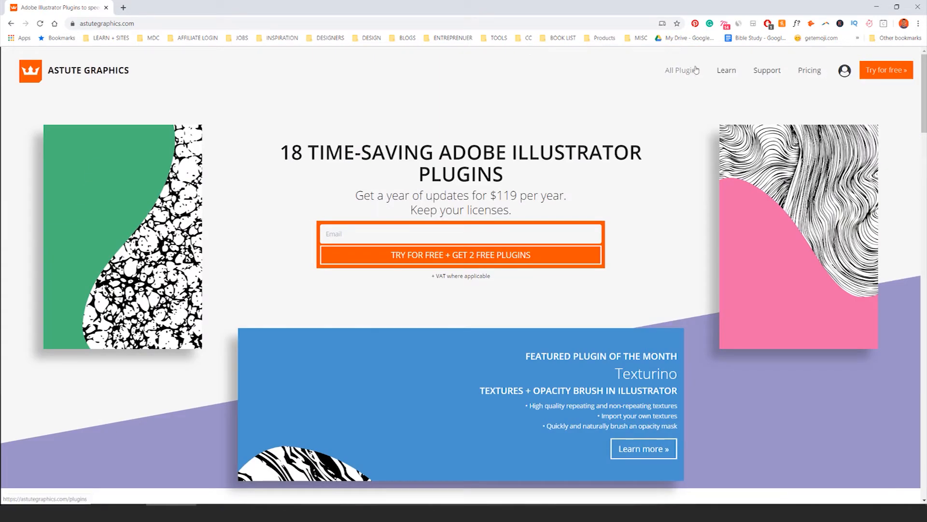
Go to the All Plugins page from the site header and browse down through its plugin grid
click(682, 70)
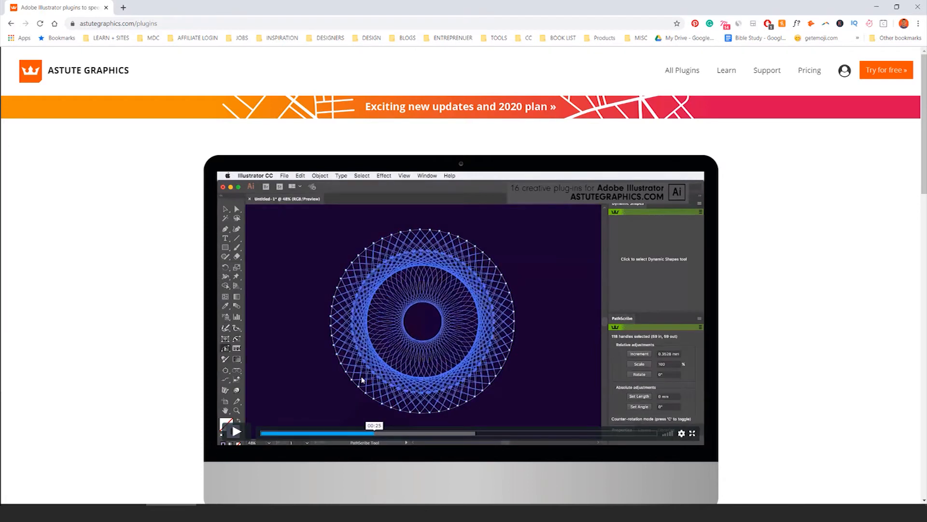
scroll(down, 3)
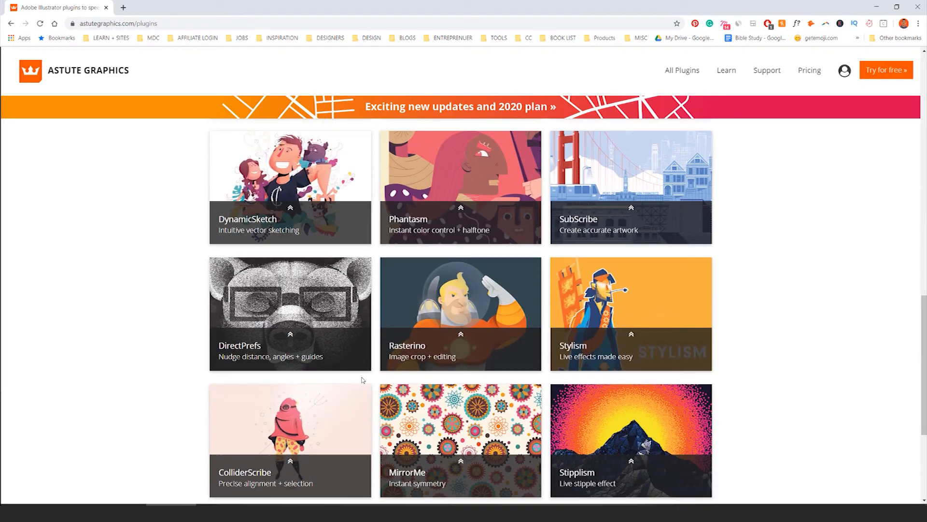
scroll(down, 3)
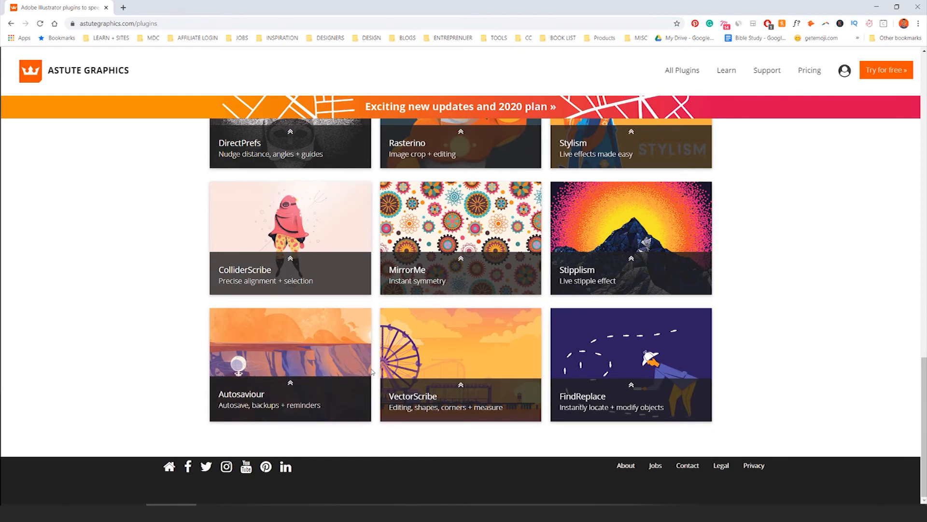
scroll(up, 3)
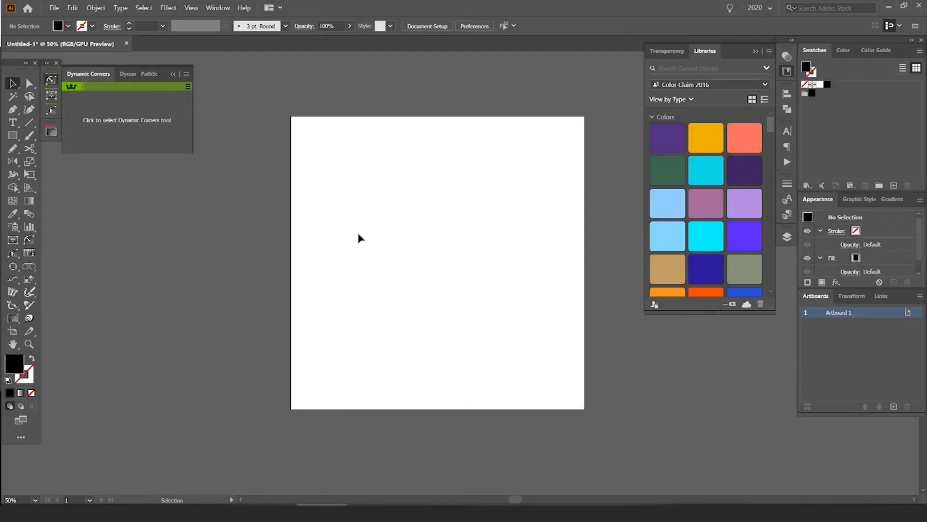
click(217, 8)
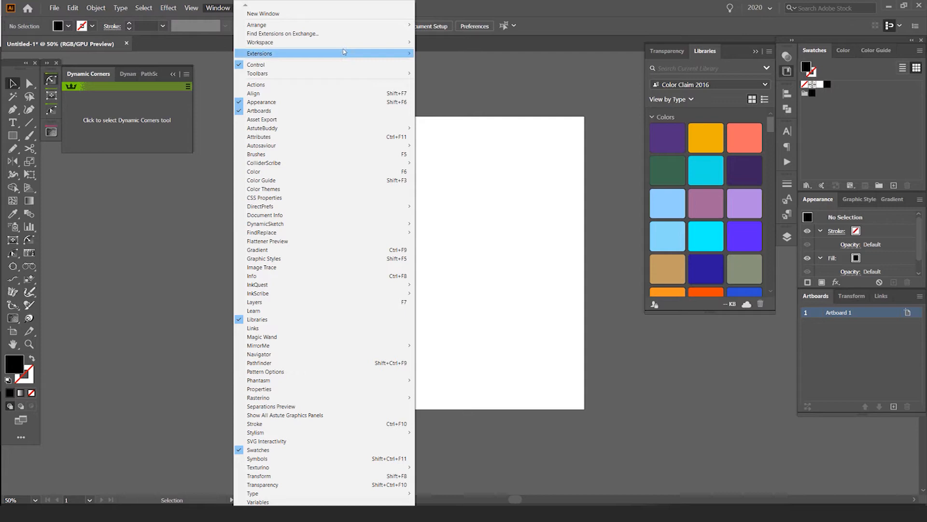
mouse_move(258, 379)
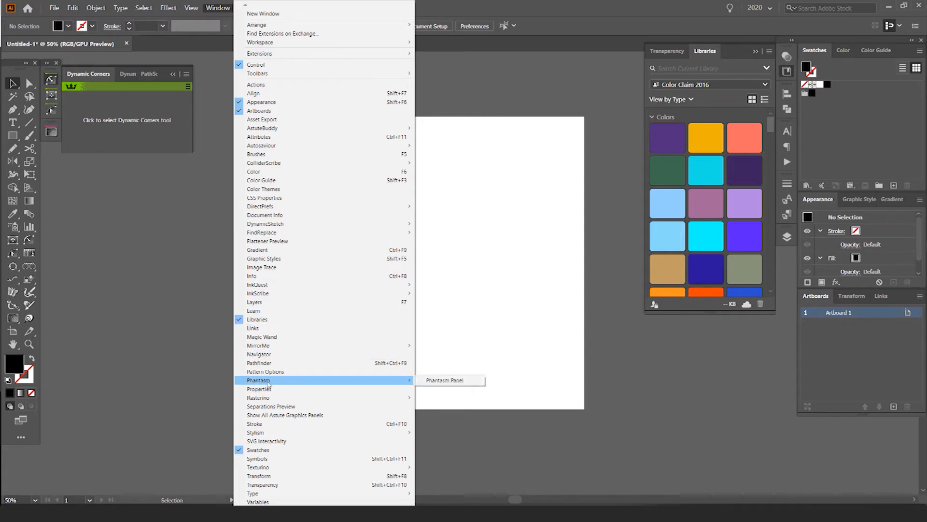
mouse_move(371, 385)
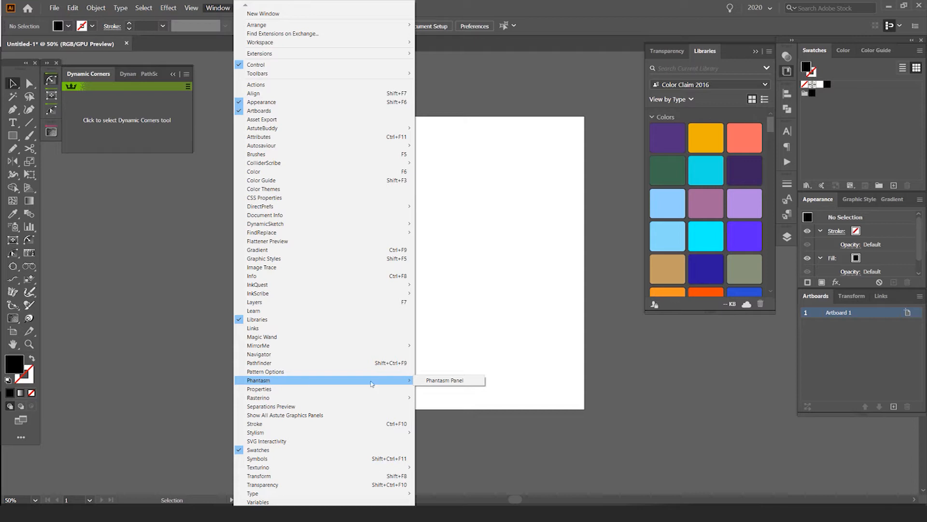
click(444, 380)
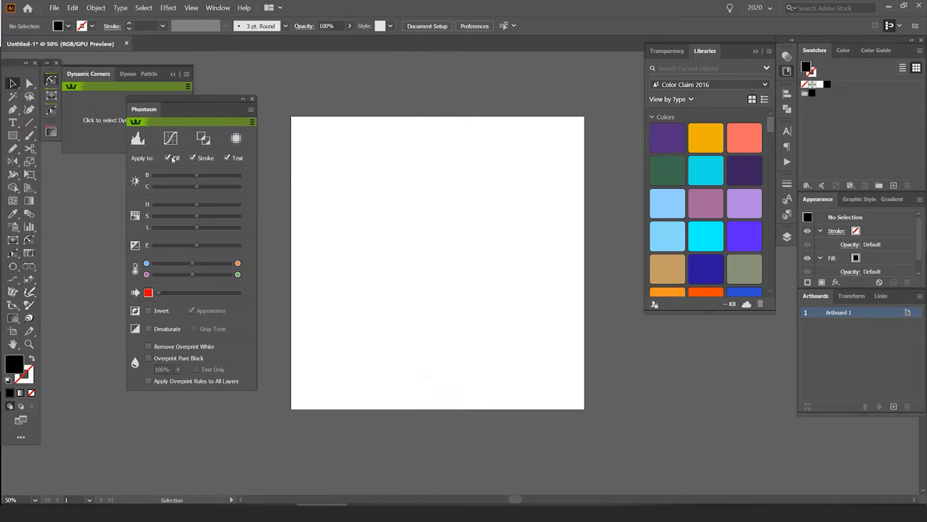
mouse_move(112, 113)
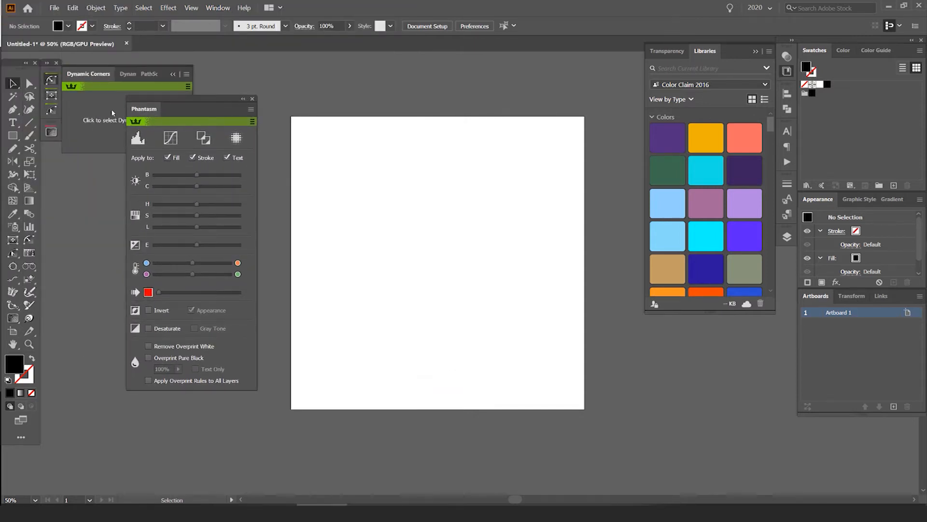
click(252, 99)
text(astute)
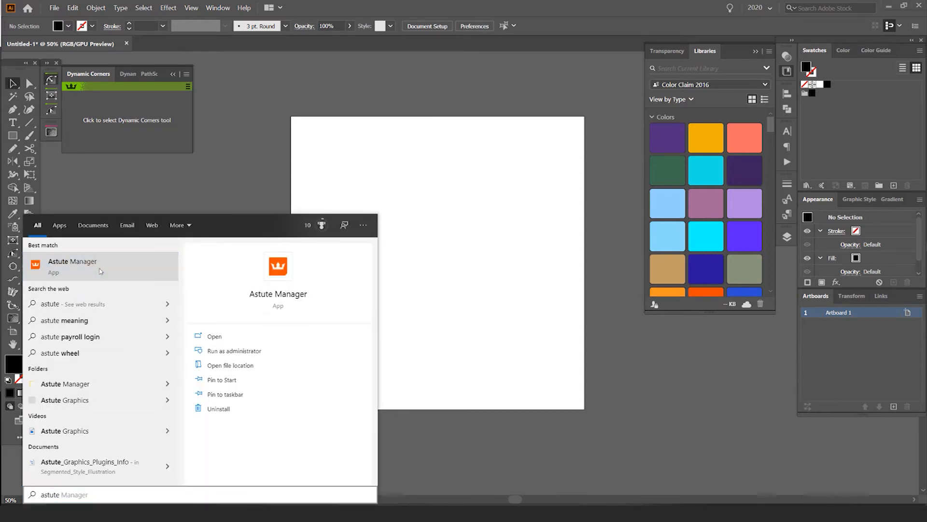
Clear the Astute Manager error, then bring up Astute Manager's plugin list from the system tray and browse it
click(215, 336)
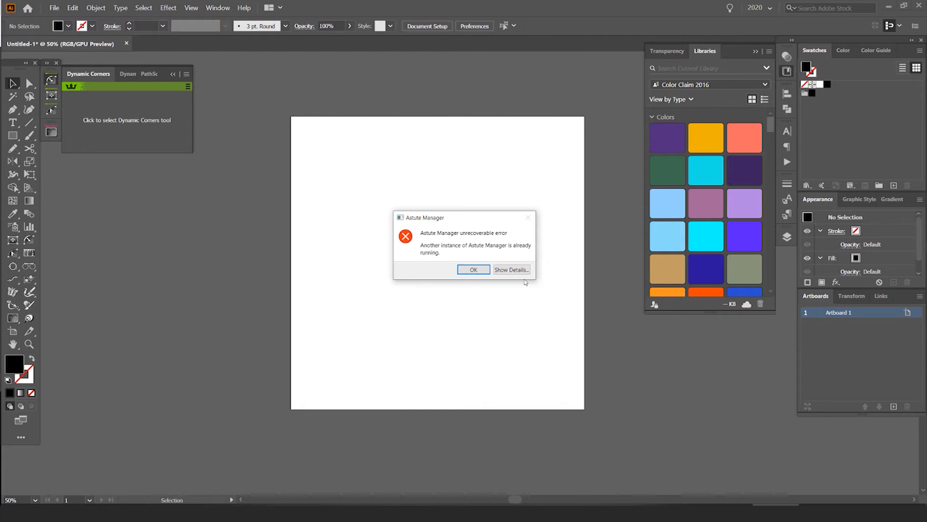
click(473, 269)
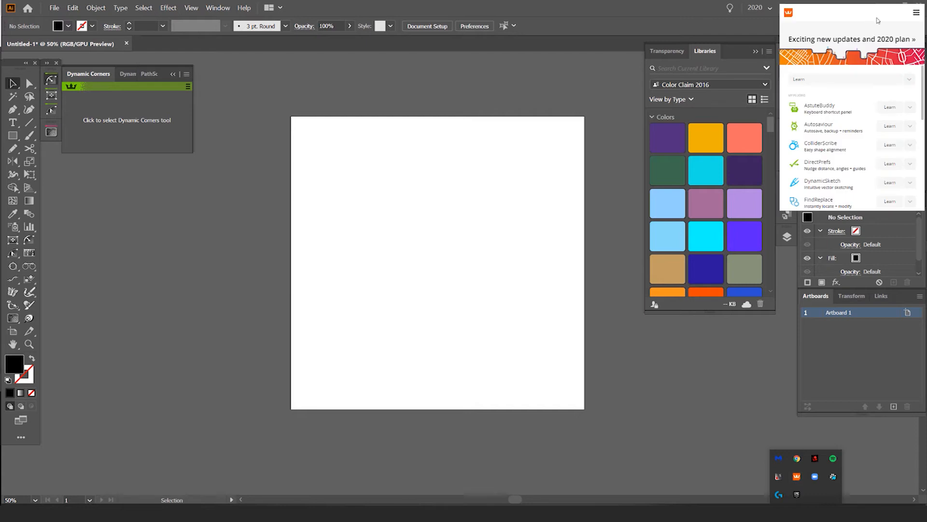
mouse_move(851, 46)
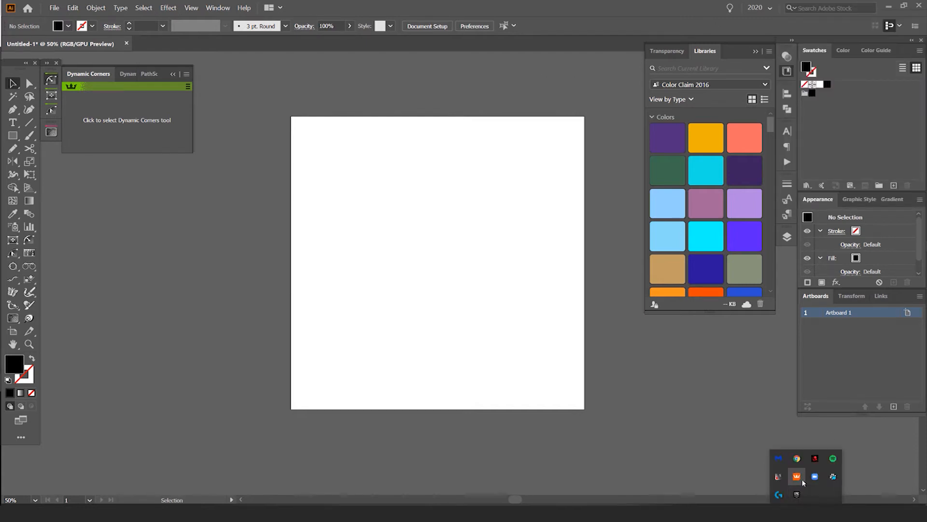
click(797, 476)
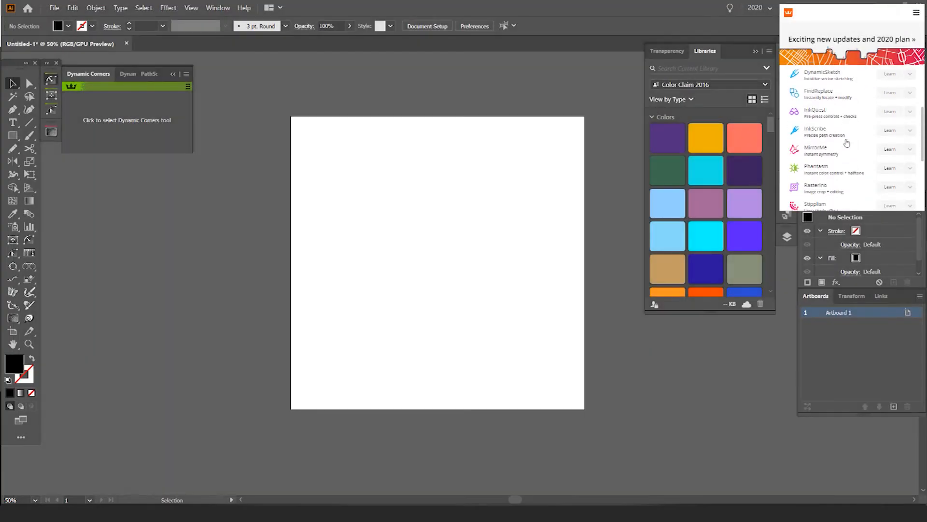
scroll(down, 3)
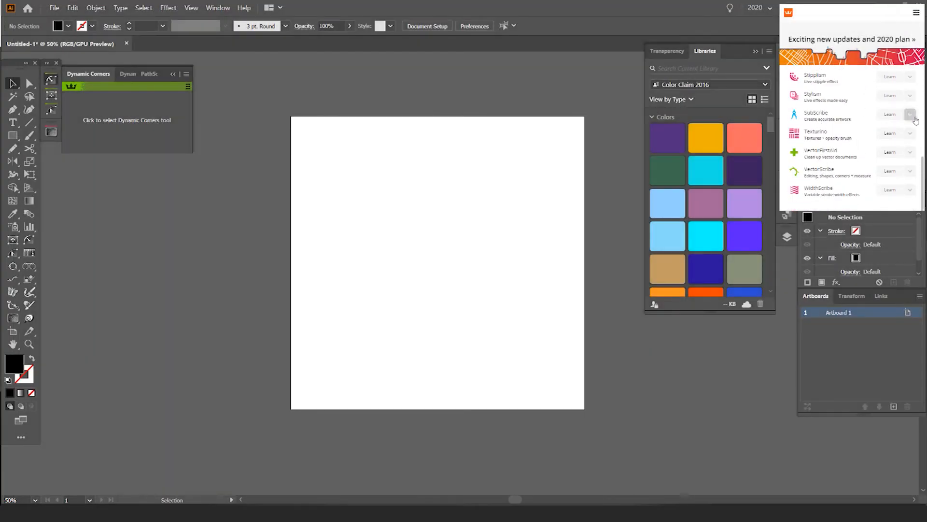
scroll(up, 3)
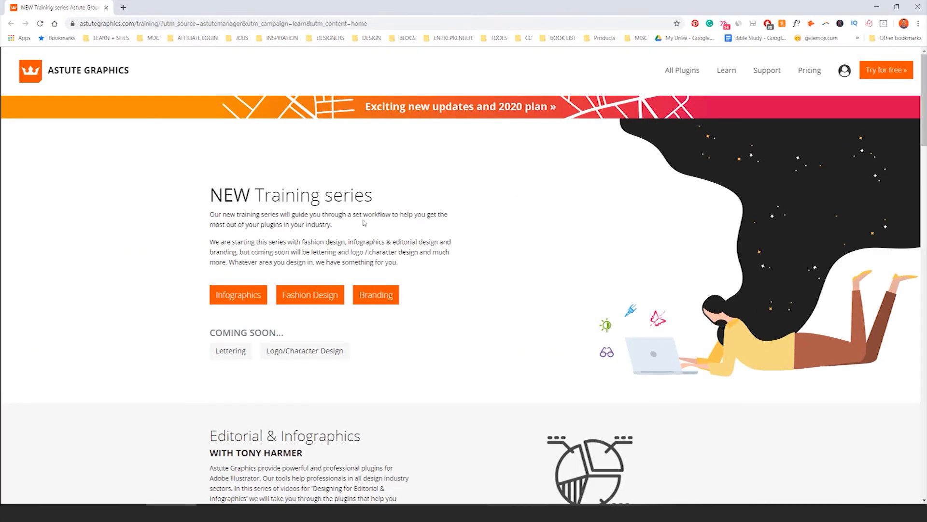
Browse the Astute Graphics training page down to its video playlist and back
scroll(down, 3)
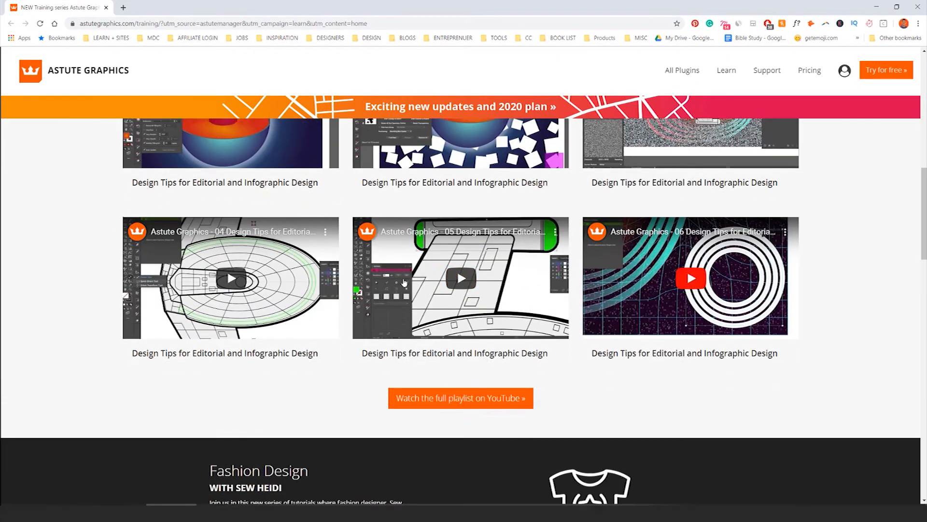
scroll(up, 3)
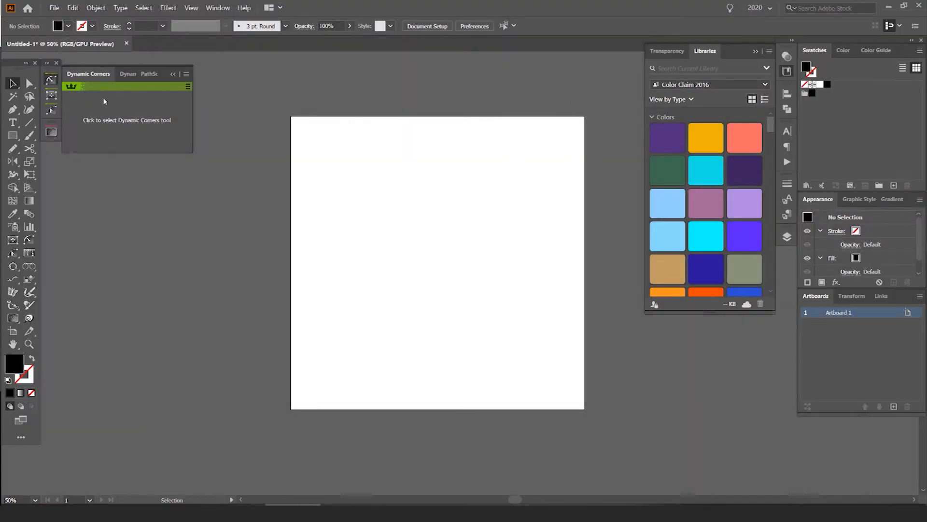
Use Dynamic Shapes to turn a drawn circle into a six-tooth black gear
click(109, 73)
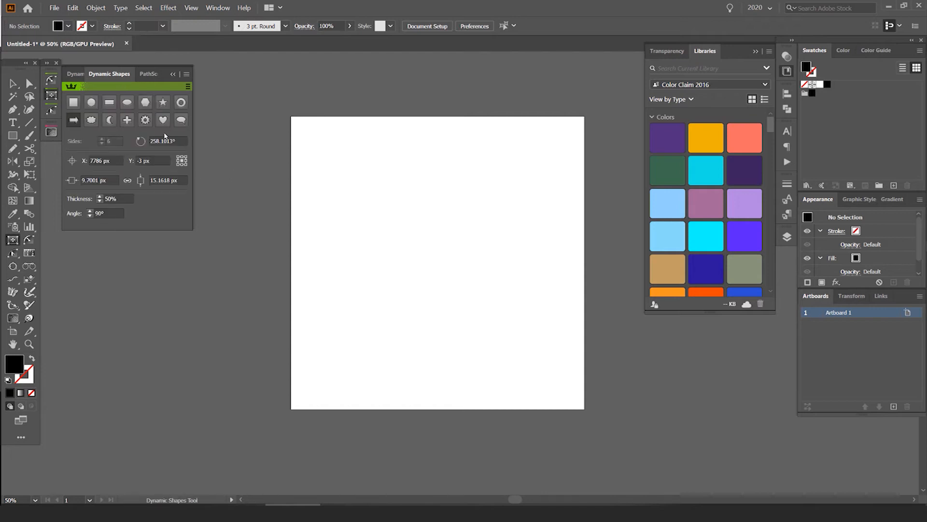
mouse_move(127, 119)
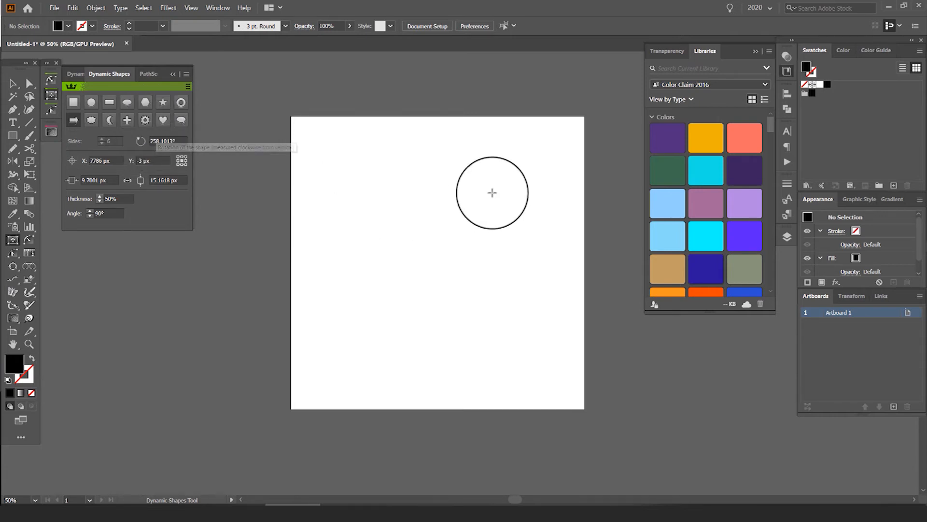
click(145, 120)
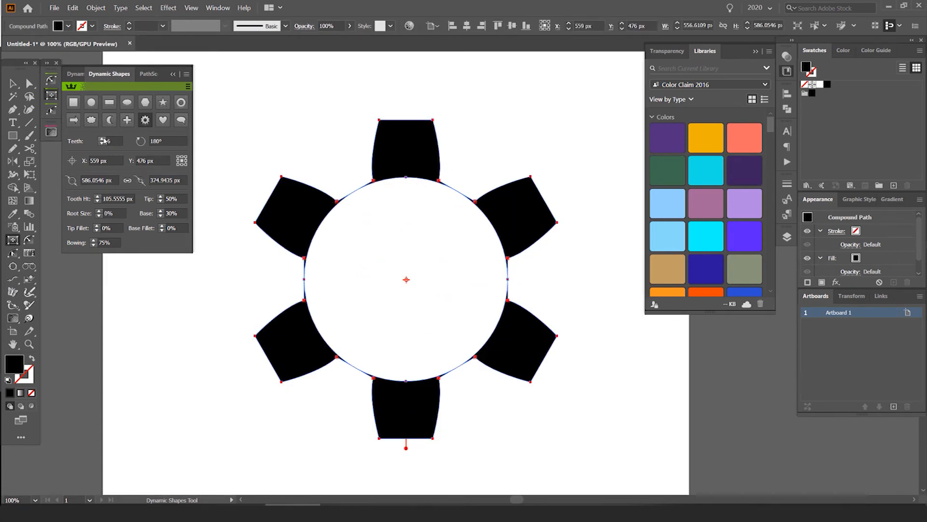
Set the gear to 20 teeth with lower tooth height, wider tips and rounded roots between teeth
click(99, 143)
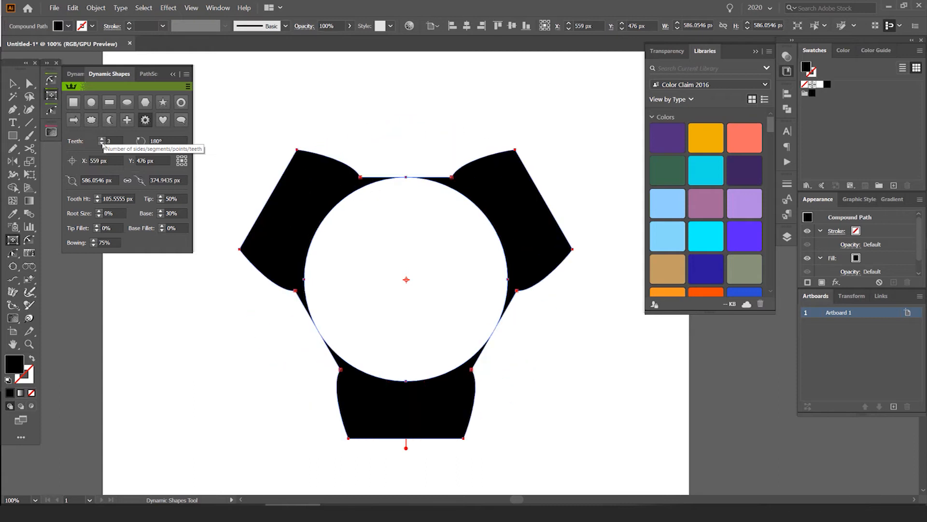
text(20)
click(118, 198)
text(60)
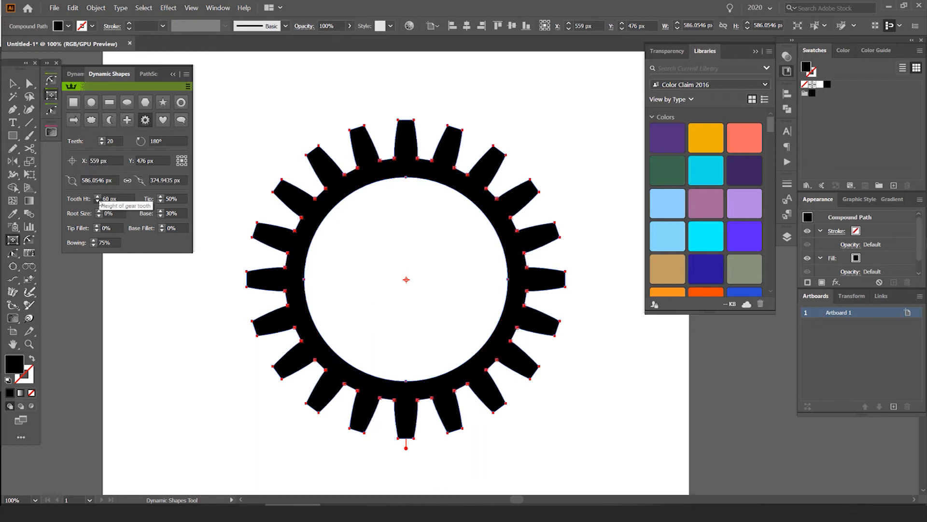
click(110, 198)
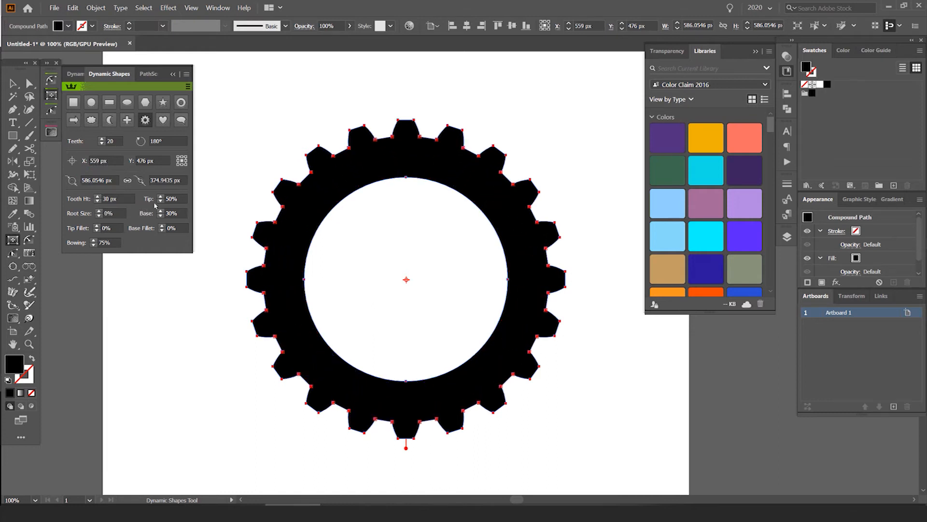
click(160, 198)
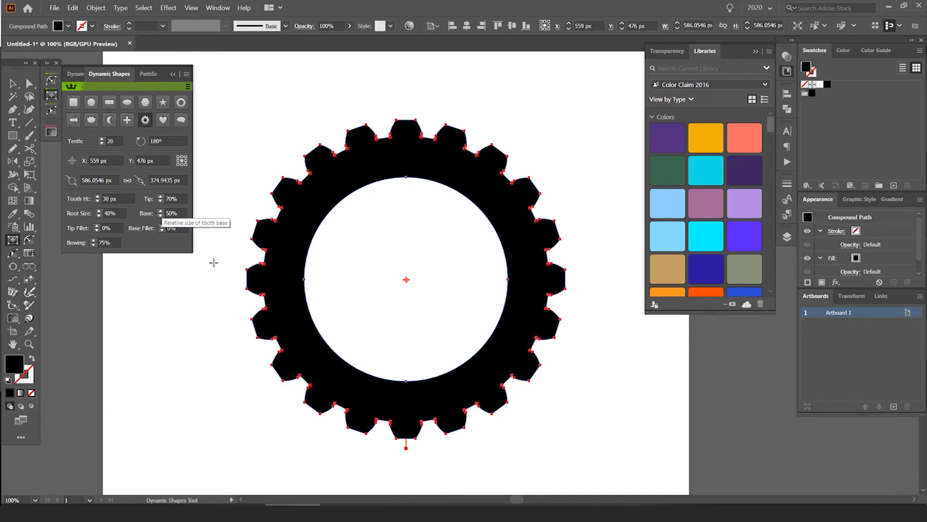
click(160, 226)
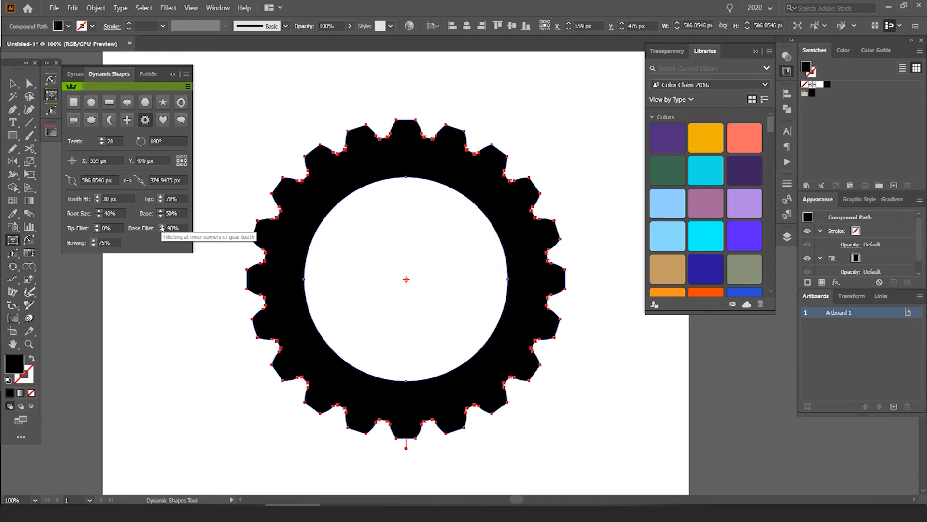
click(159, 226)
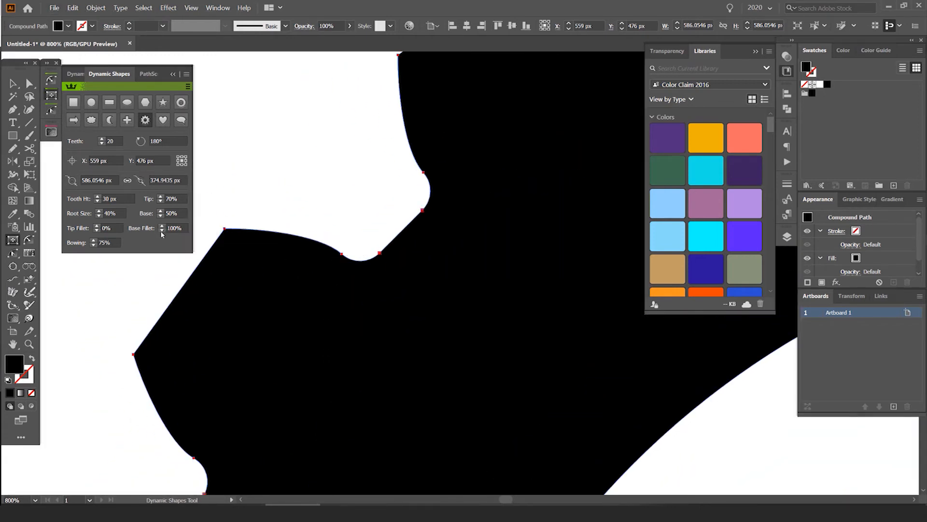
Adjust the tooth bowing and set the gear's X position to 500
click(93, 240)
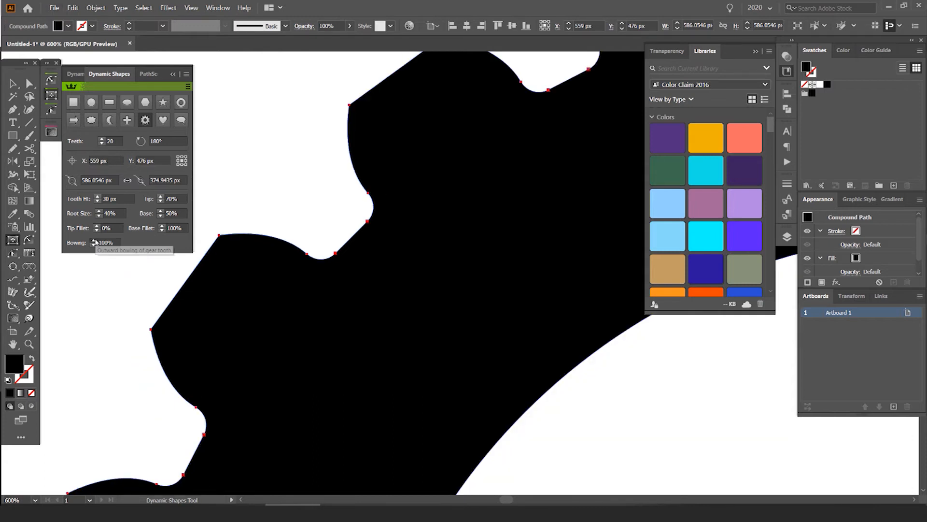
click(97, 245)
text(0)
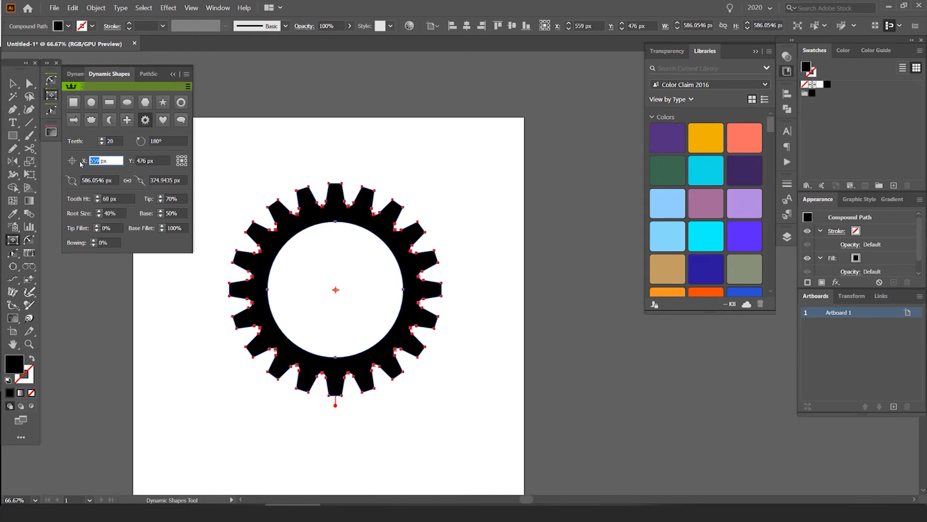
text(500)
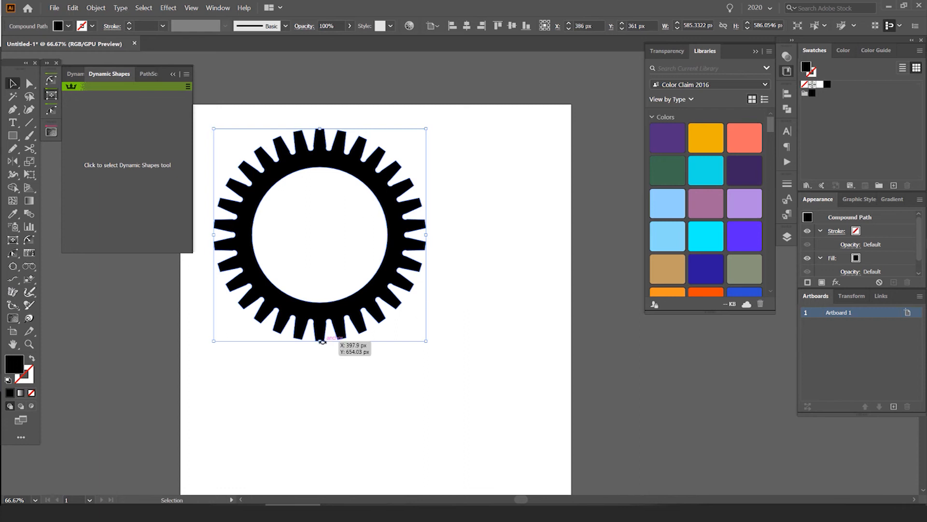
Draw a large rectangle, fill it with orange #EEB200 and select its top-left corner point
click(127, 164)
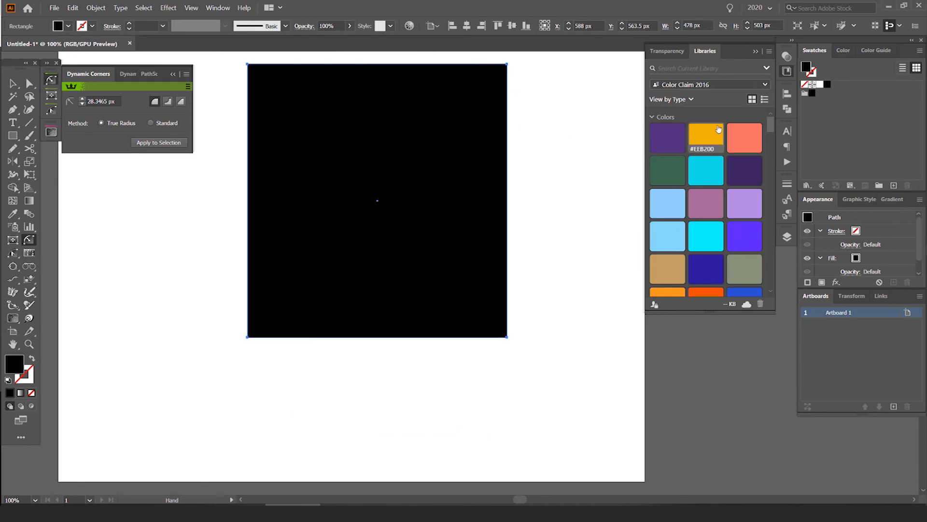
click(705, 138)
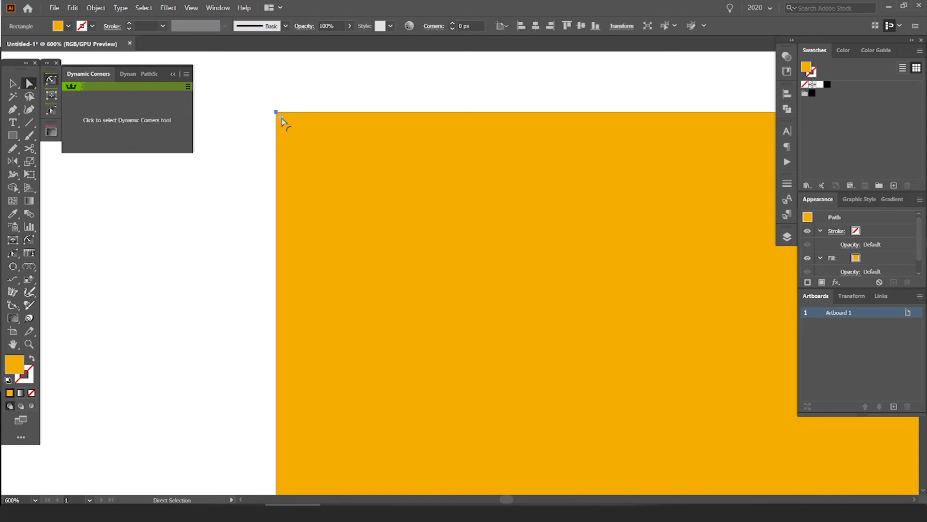
drag(281, 118, 414, 237)
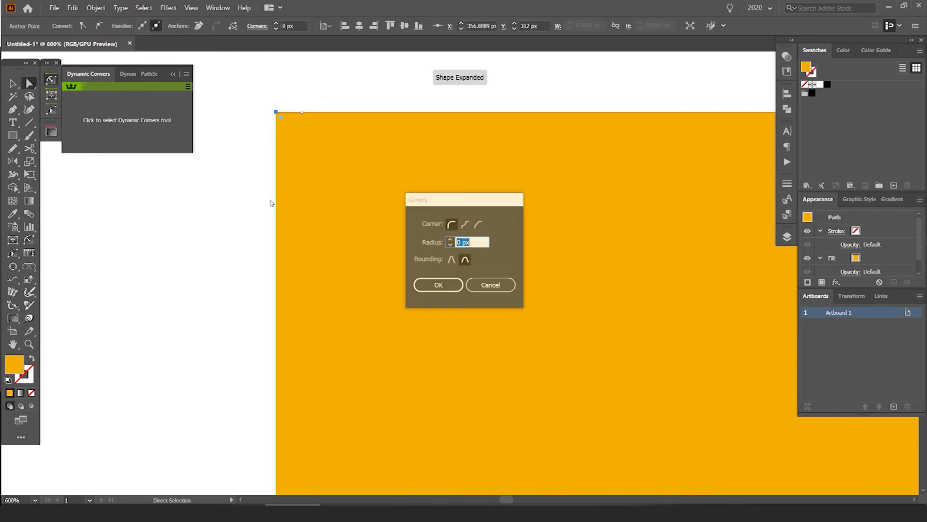
With Dynamic Corners give the rectangle a scooped top-left, rounded top-right and bottom-left, and chamfered bottom-right
click(438, 284)
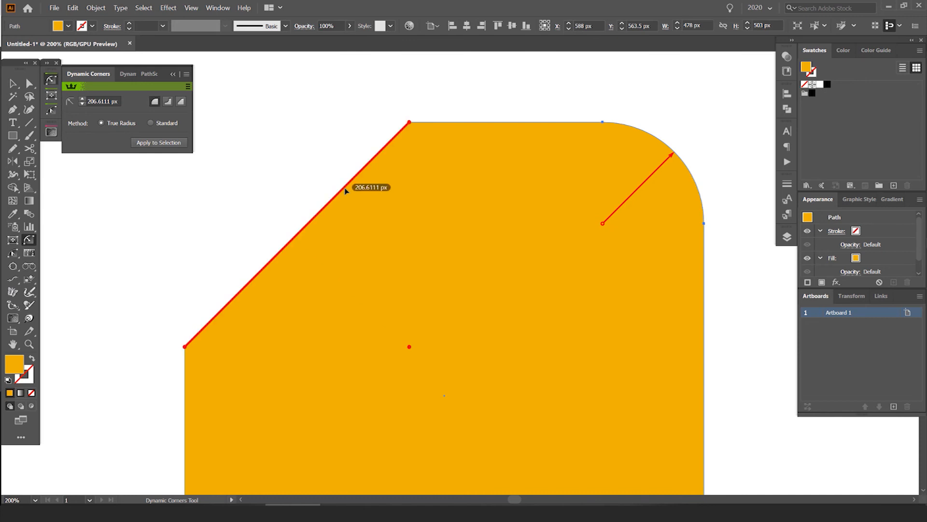
click(167, 101)
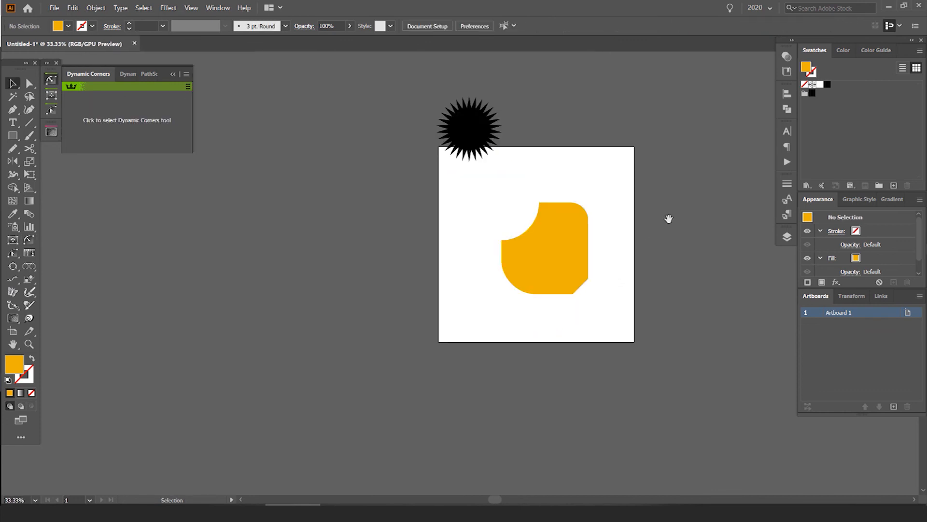
Retract all handles on the orange shape with PathScribe so it becomes an eight-sided polygon
click(544, 254)
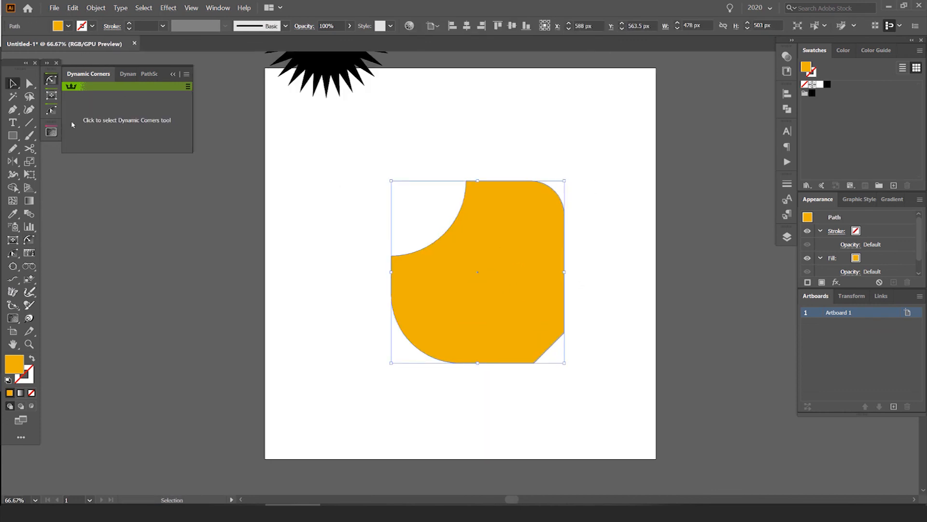
click(149, 74)
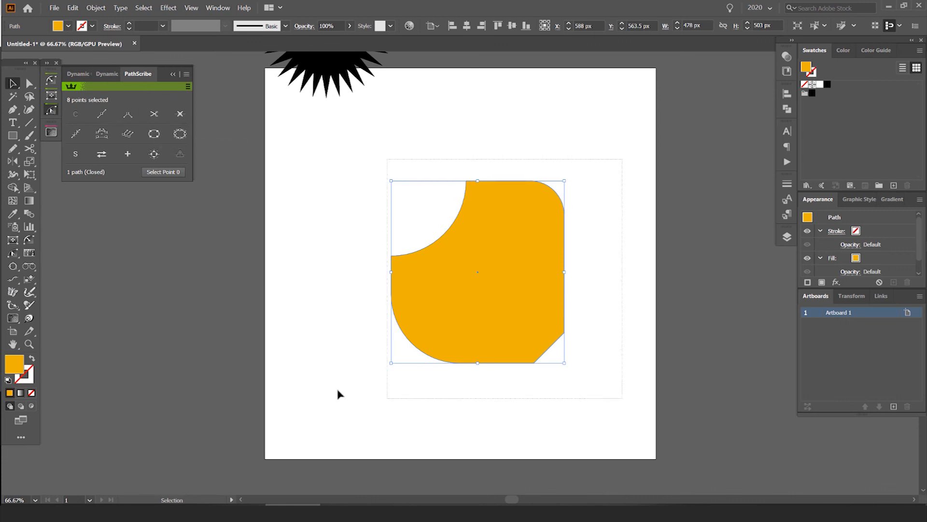
click(101, 134)
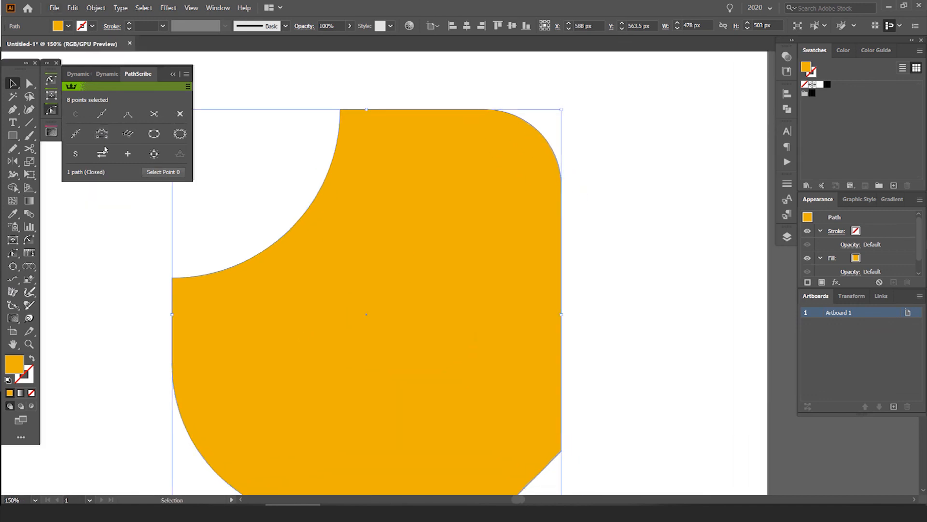
mouse_move(101, 133)
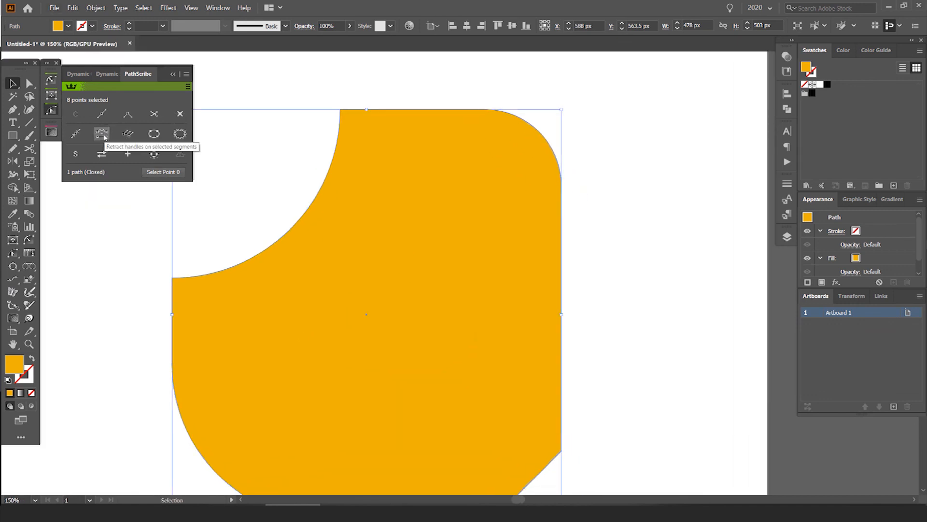
click(101, 134)
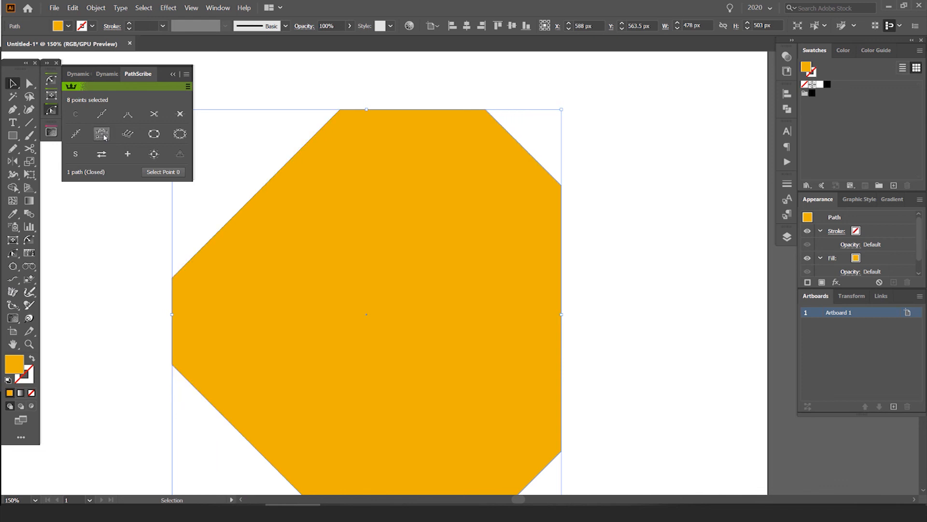